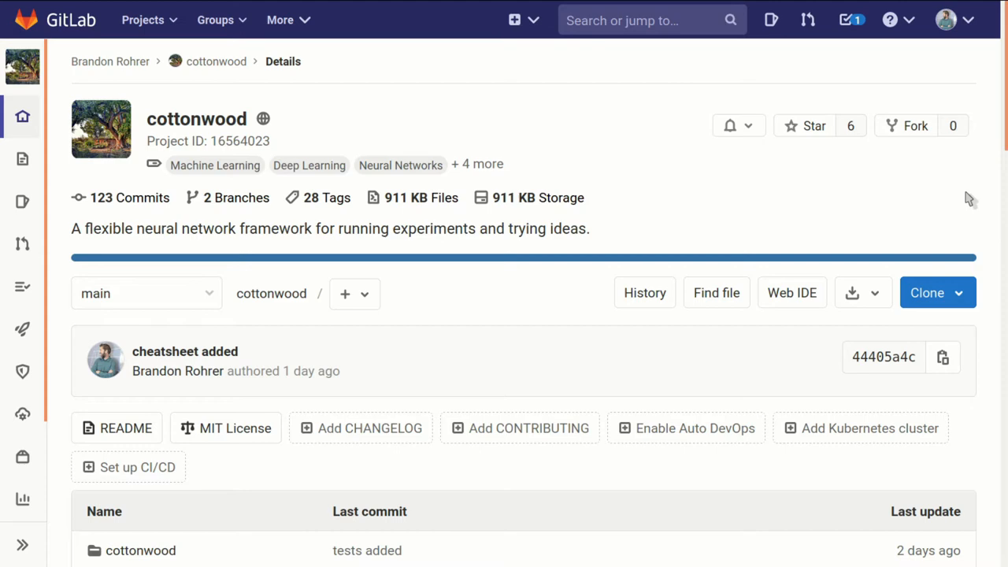
Scroll through the inner cottonwood folder's list of Python modules and subfolders.
{"action": "scroll", "scroll_direction": "down", "scroll_amount": 3}
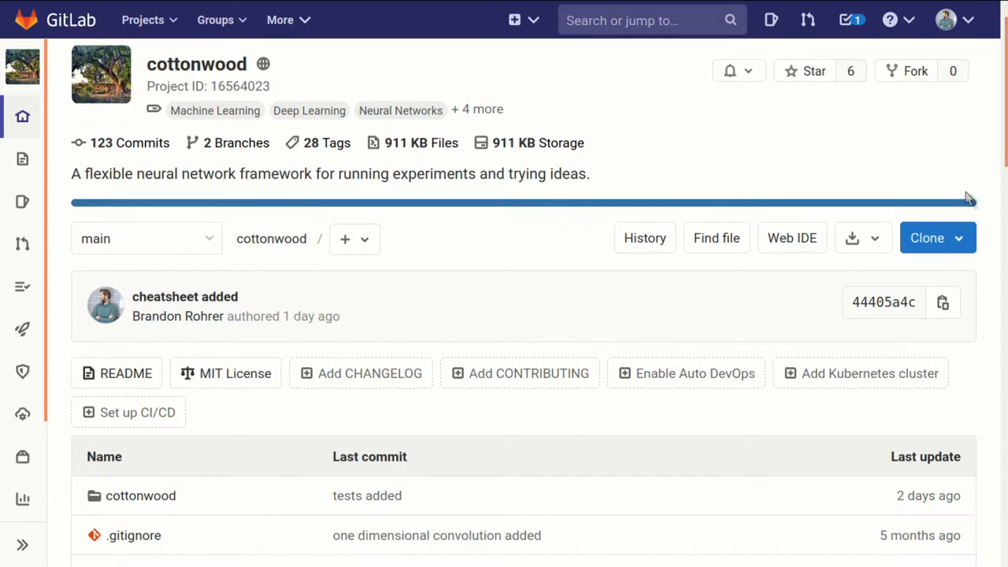
{"action": "scroll", "scroll_direction": "down", "scroll_amount": 3}
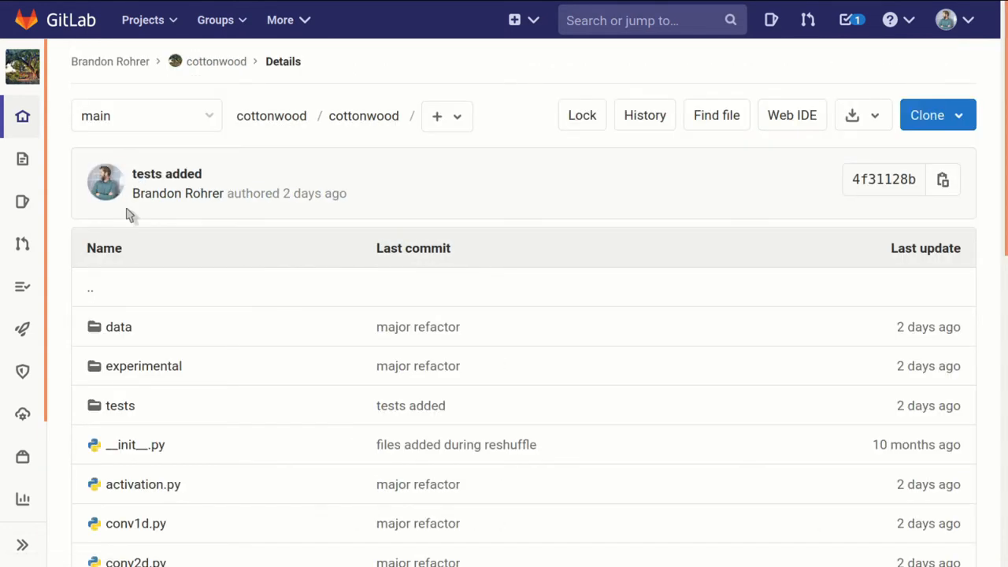
{"action": "scroll", "scroll_direction": "down", "scroll_amount": 3}
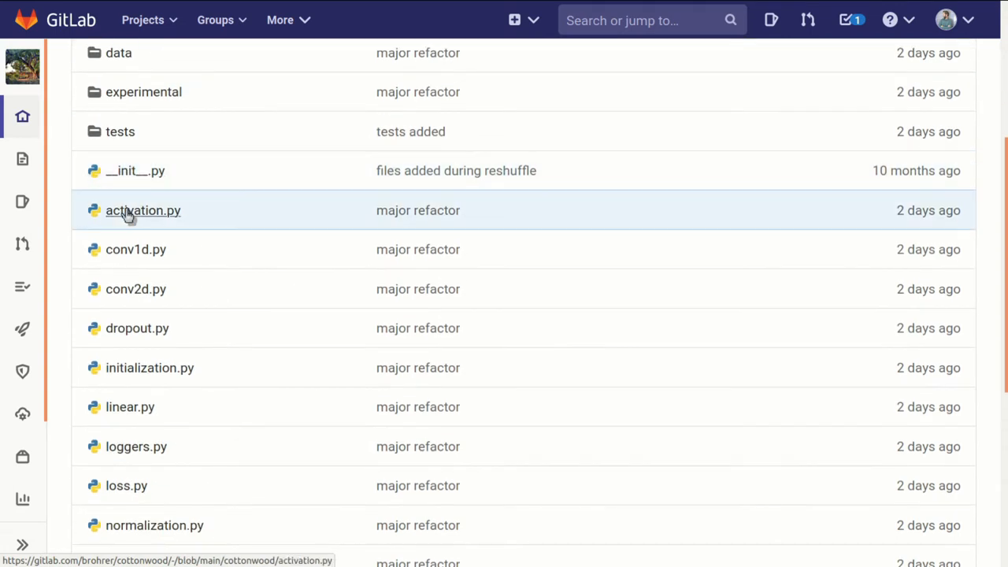
{"action": "scroll", "scroll_direction": "down", "scroll_amount": 3}
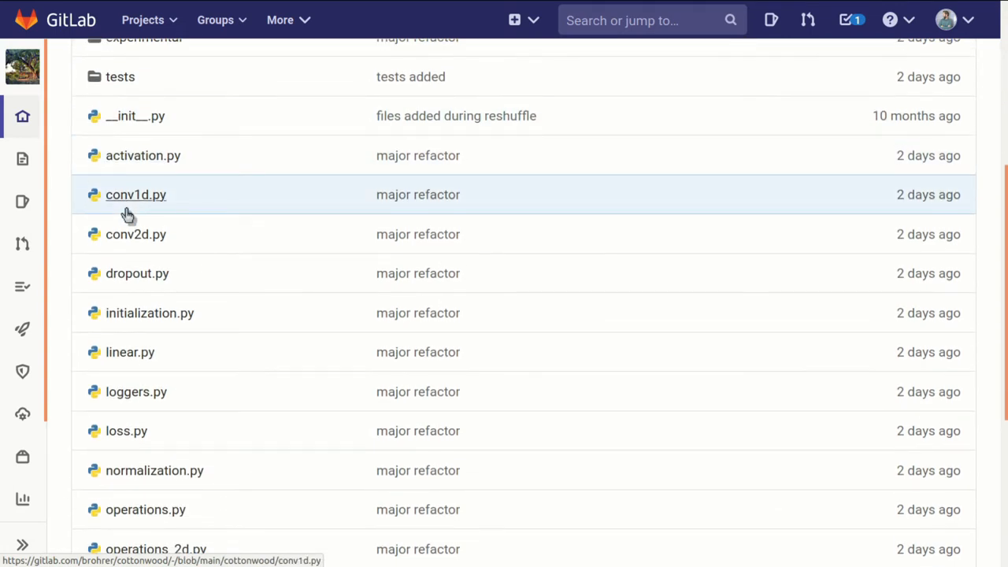
{"action": "scroll", "scroll_direction": "down", "scroll_amount": 3}
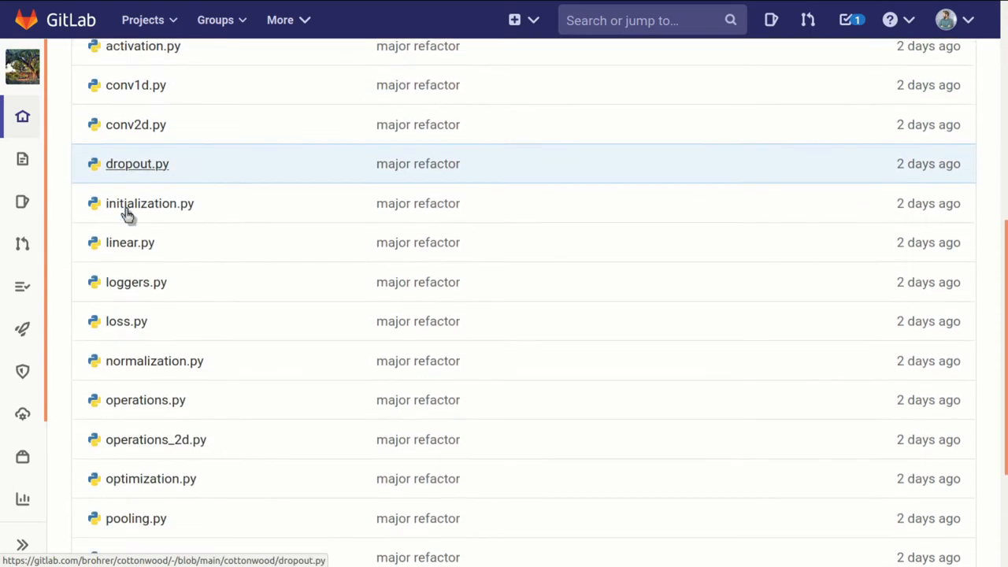
{"action": "scroll", "scroll_direction": "down", "scroll_amount": 3}
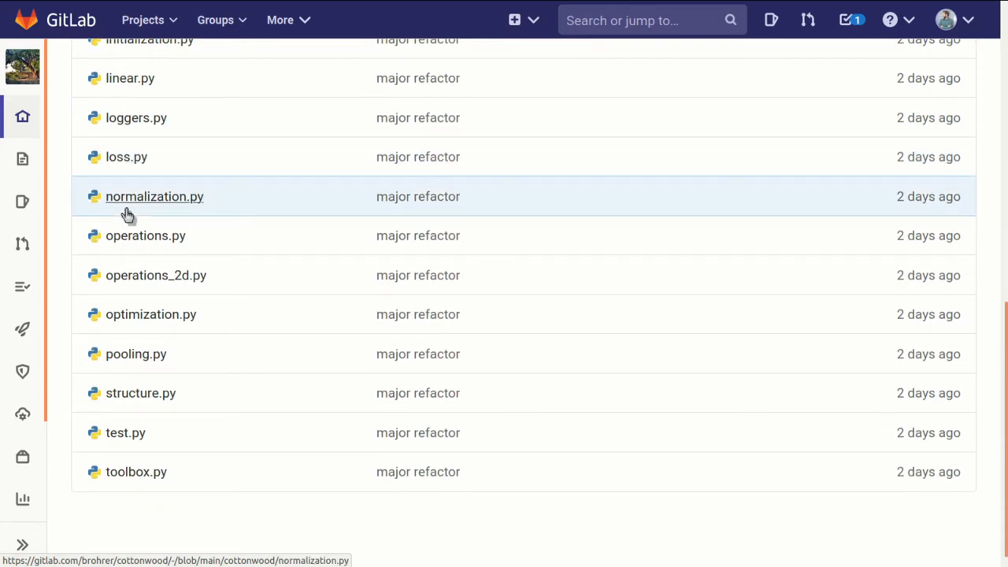
{"action": "scroll", "scroll_direction": "up", "scroll_amount": 3}
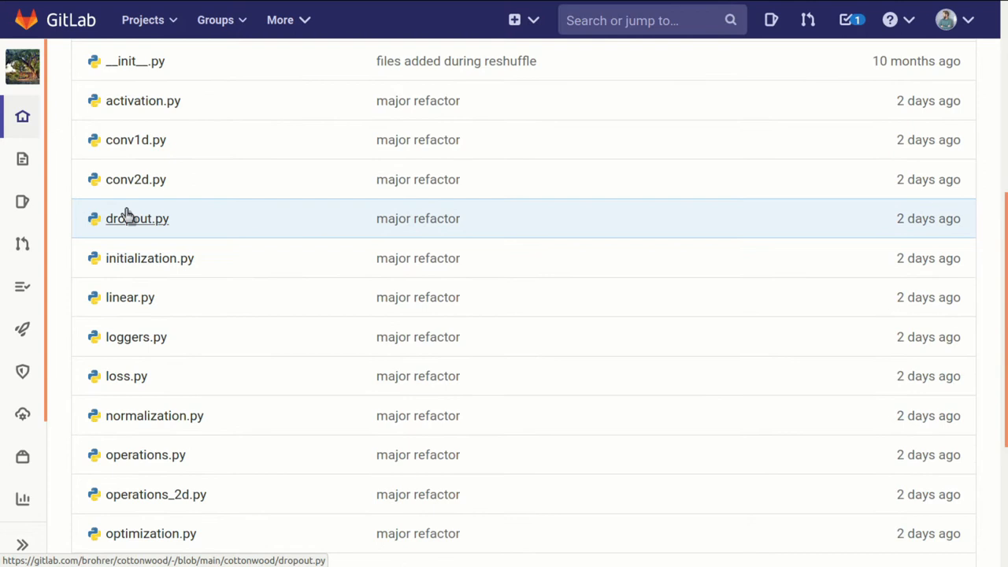
{"action": "mouse_move", "coordinate": [135, 179]}
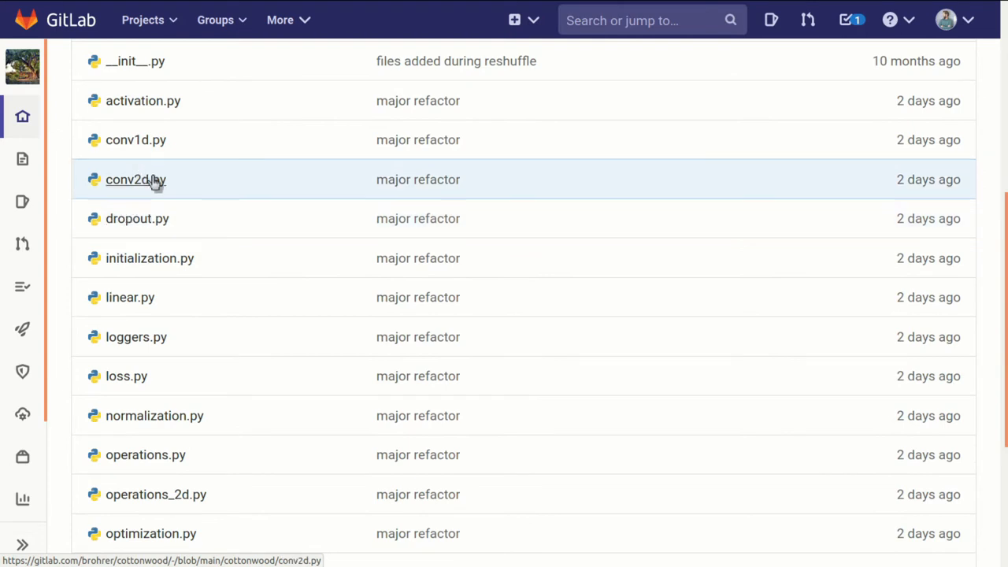
Open conv2d.py and read its Conv2D layer code from top to bottom and back.
{"action": "left_click", "coordinate": [130, 179]}
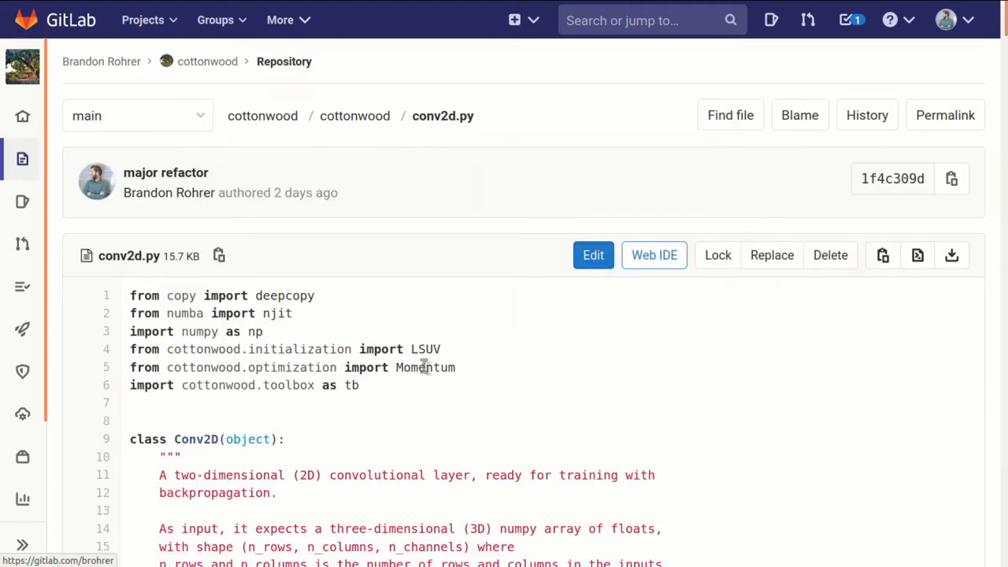
{"action": "mouse_move", "coordinate": [670, 414]}
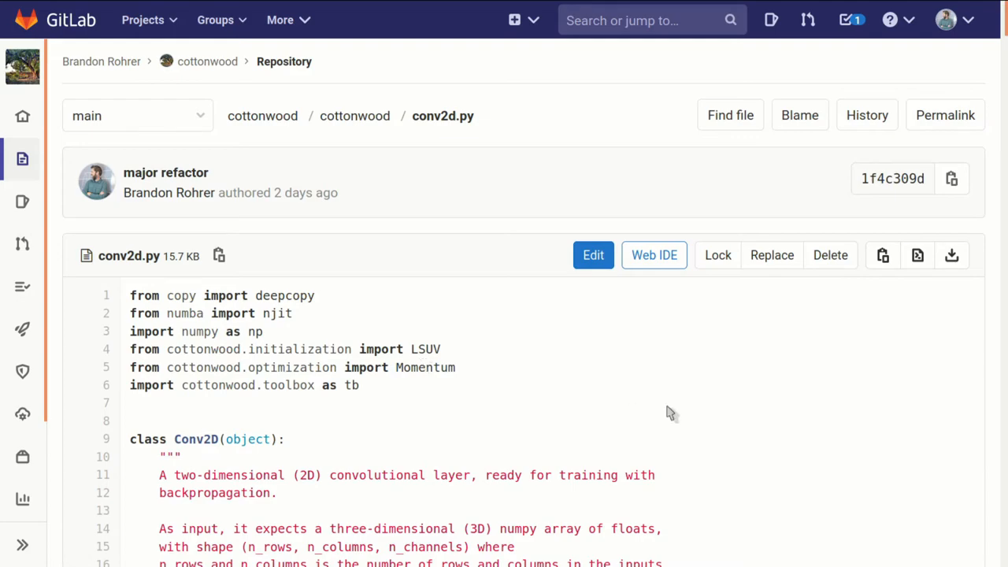
{"action": "scroll", "scroll_direction": "down", "scroll_amount": 3}
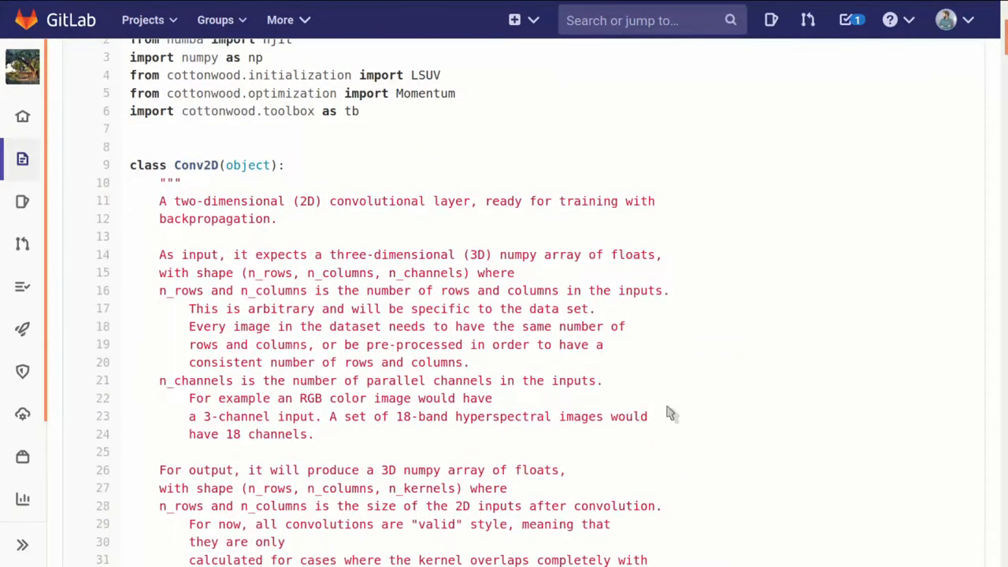
{"action": "scroll", "scroll_direction": "down", "scroll_amount": 3}
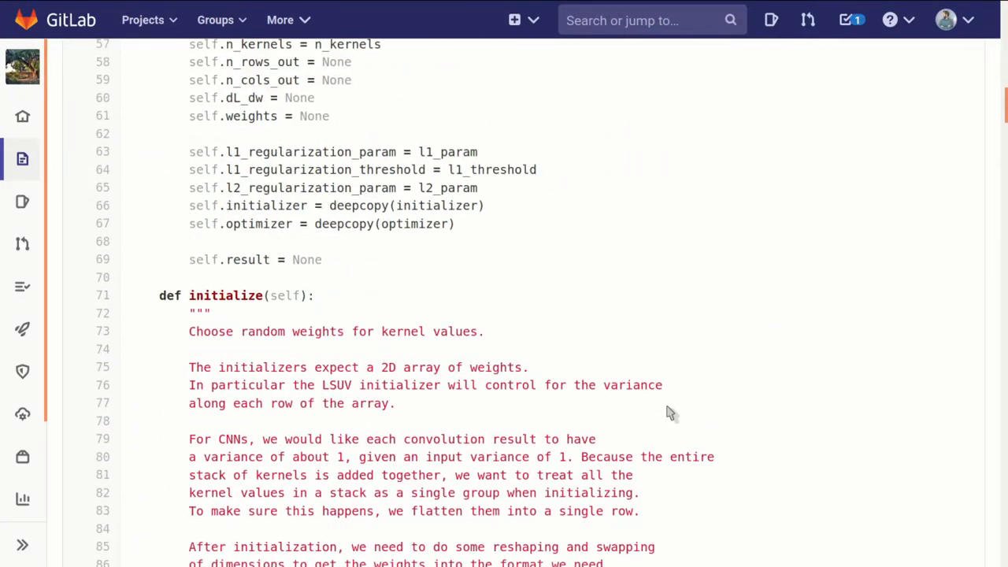
{"action": "scroll", "scroll_direction": "down", "scroll_amount": 3}
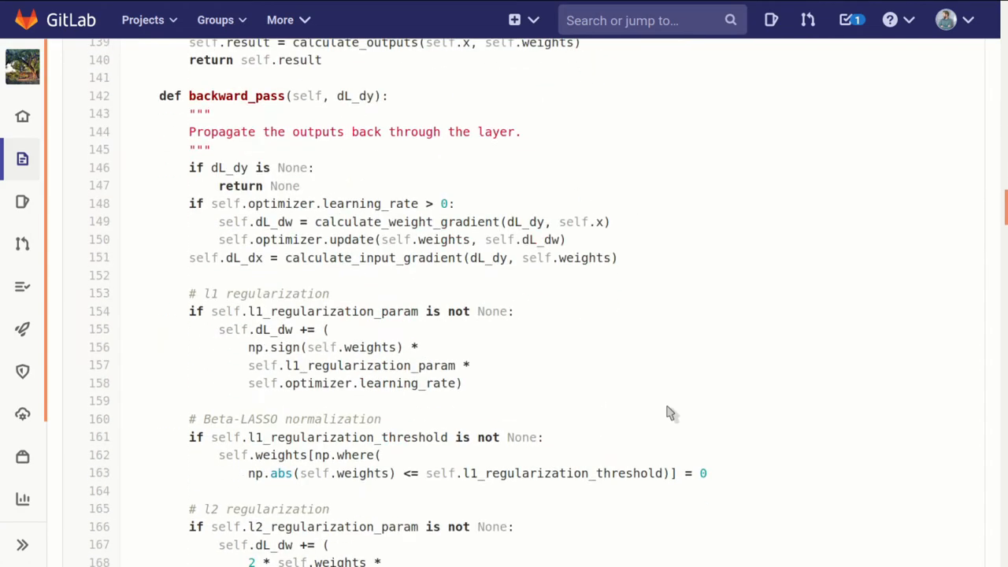
{"action": "scroll", "scroll_direction": "down", "scroll_amount": 3}
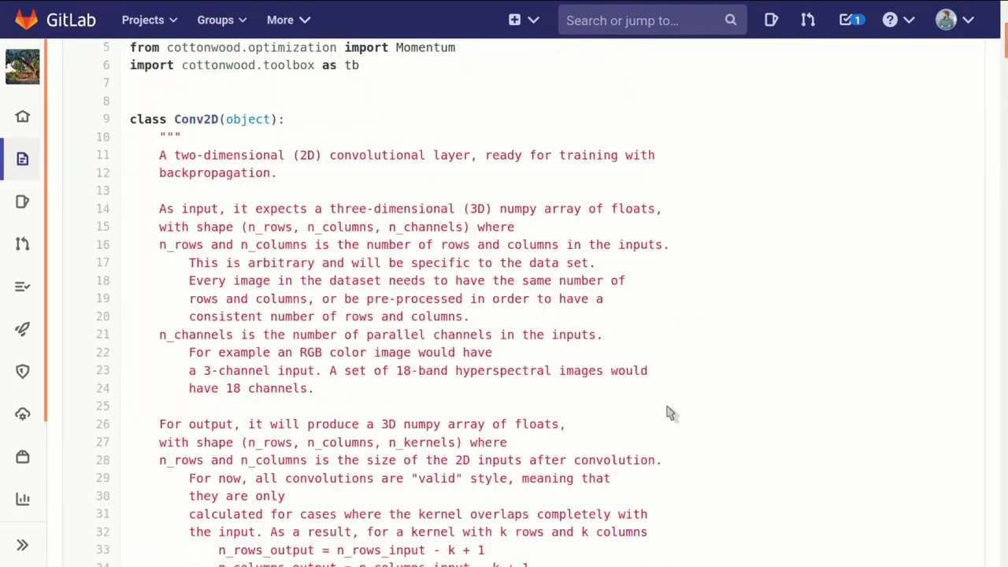
{"action": "scroll", "scroll_direction": "up", "scroll_amount": 3}
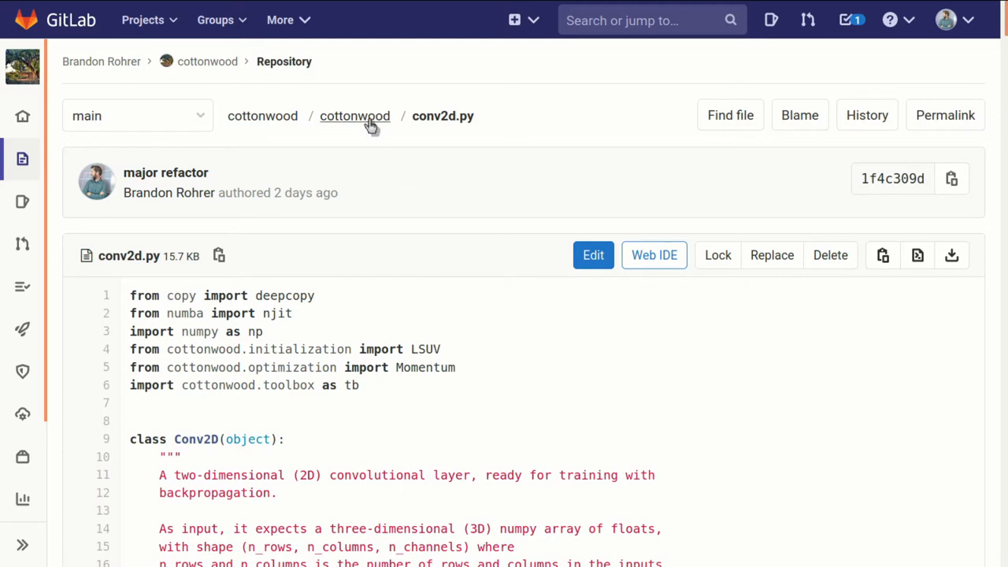
Return to the cottonwood folder and scroll the module list down to operations.py.
{"action": "left_click", "coordinate": [355, 116]}
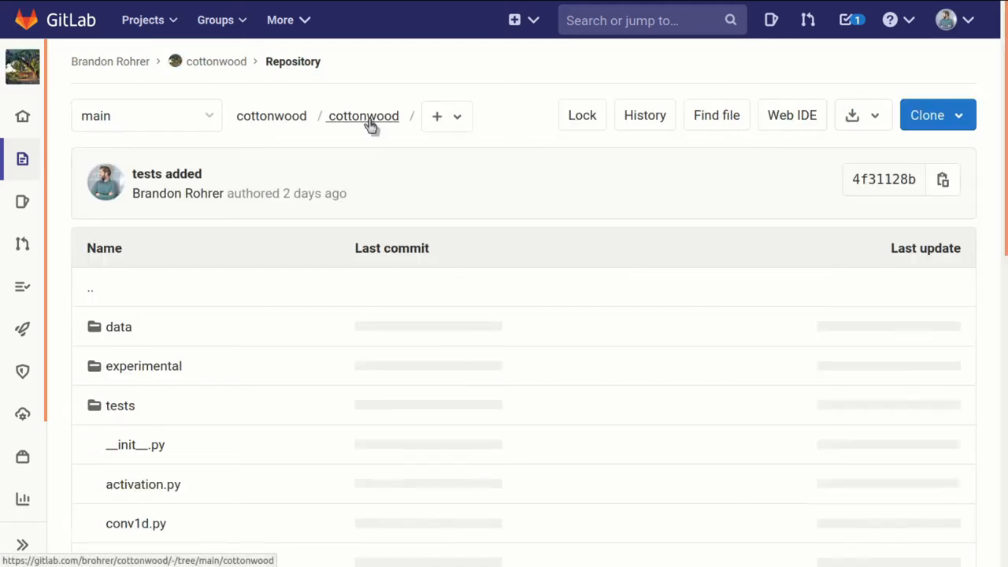
{"action": "scroll", "scroll_direction": "down", "scroll_amount": 3}
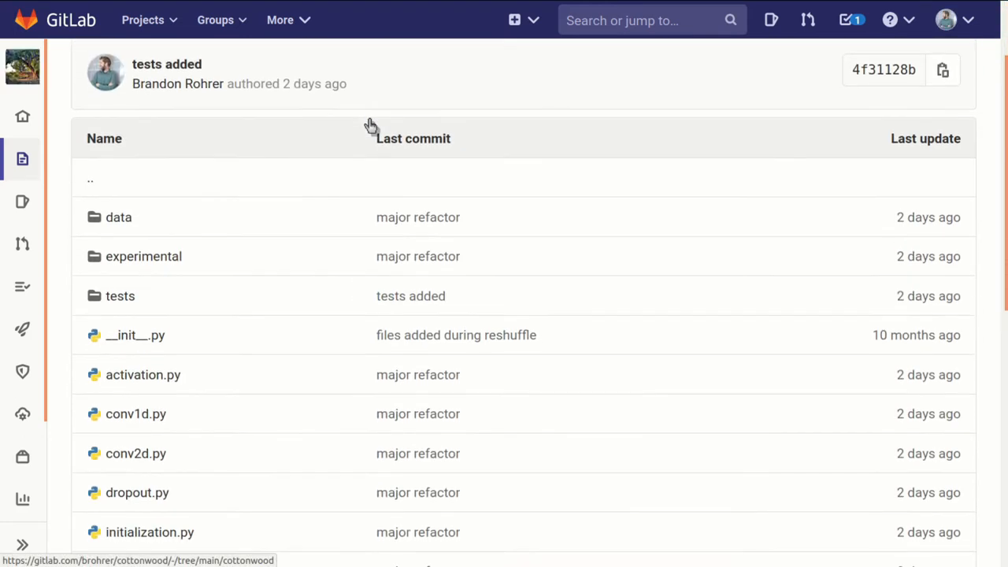
{"action": "scroll", "scroll_direction": "down", "scroll_amount": 3}
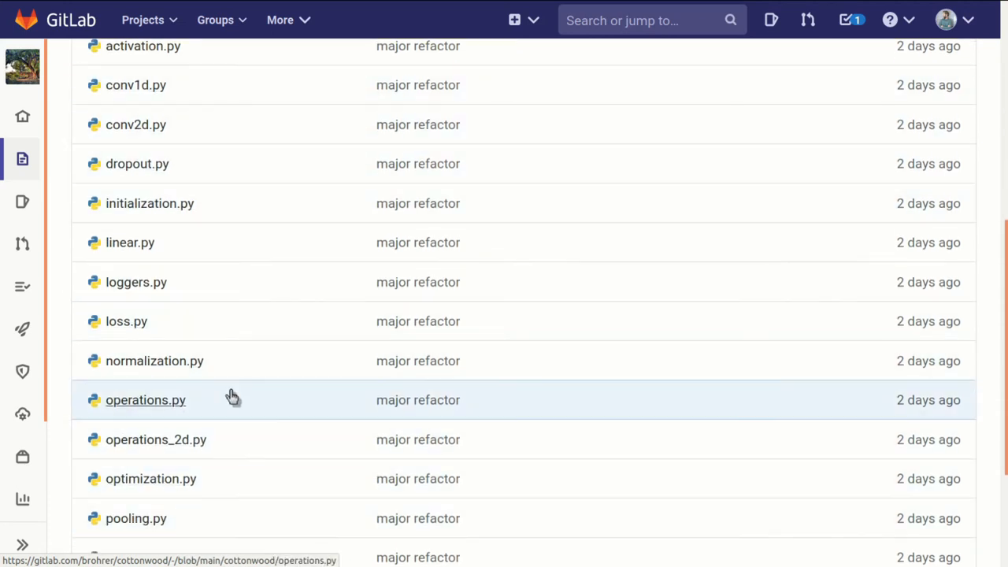
{"action": "mouse_move", "coordinate": [310, 84]}
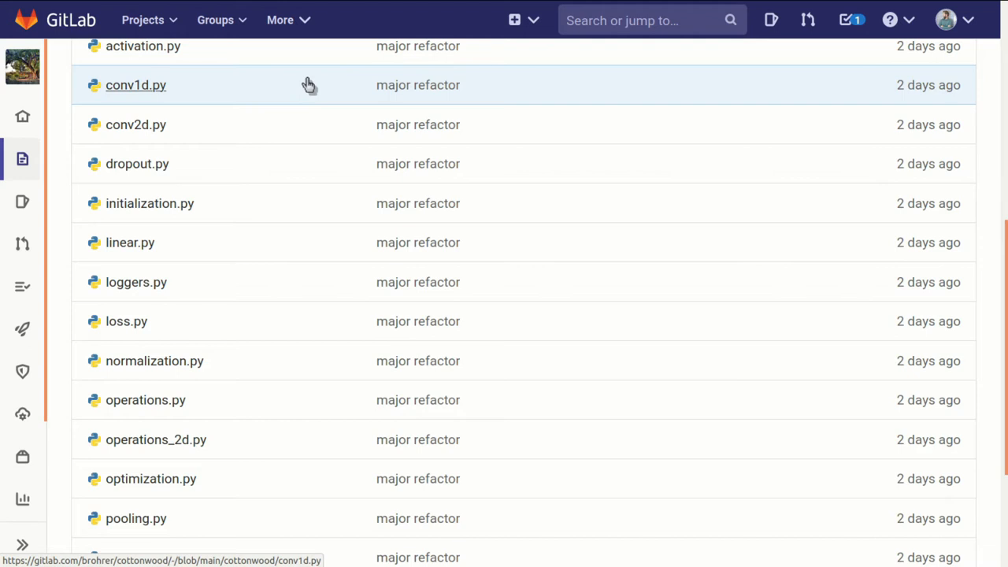
{"action": "mouse_move", "coordinate": [130, 242]}
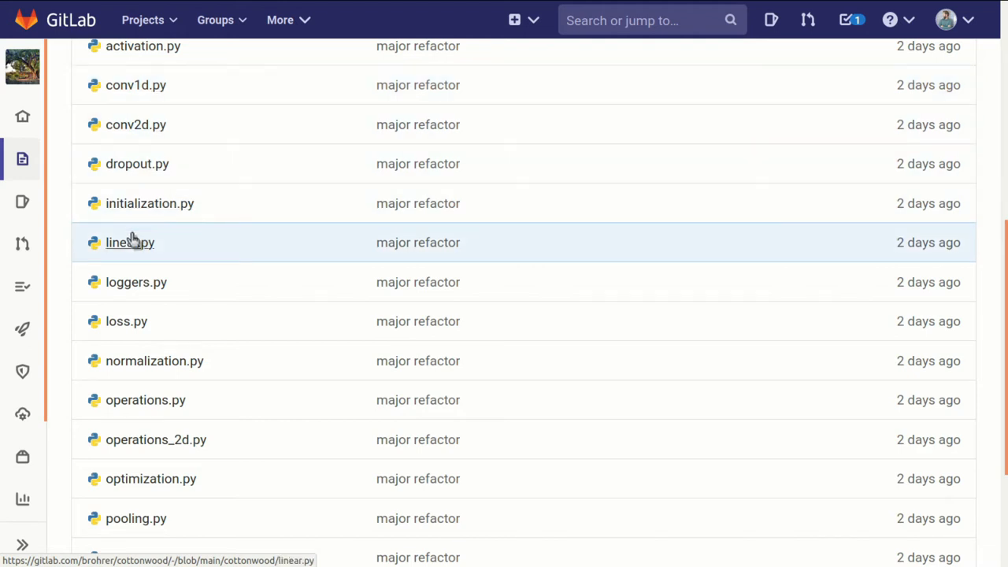
Open linear.py and scroll into its Linear docstring and __init__ constructor.
{"action": "left_click", "coordinate": [130, 242]}
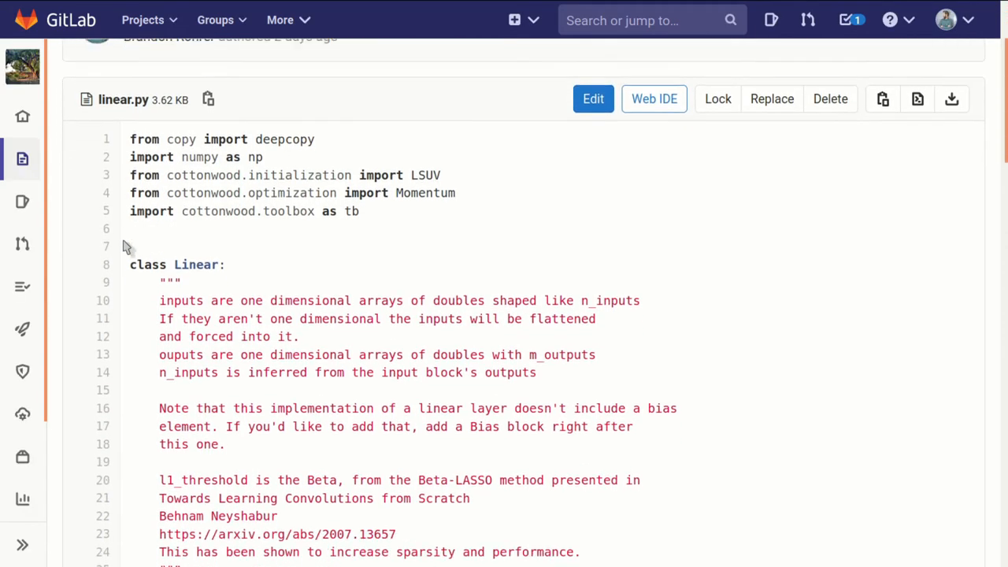
{"action": "scroll", "scroll_direction": "down", "scroll_amount": 3}
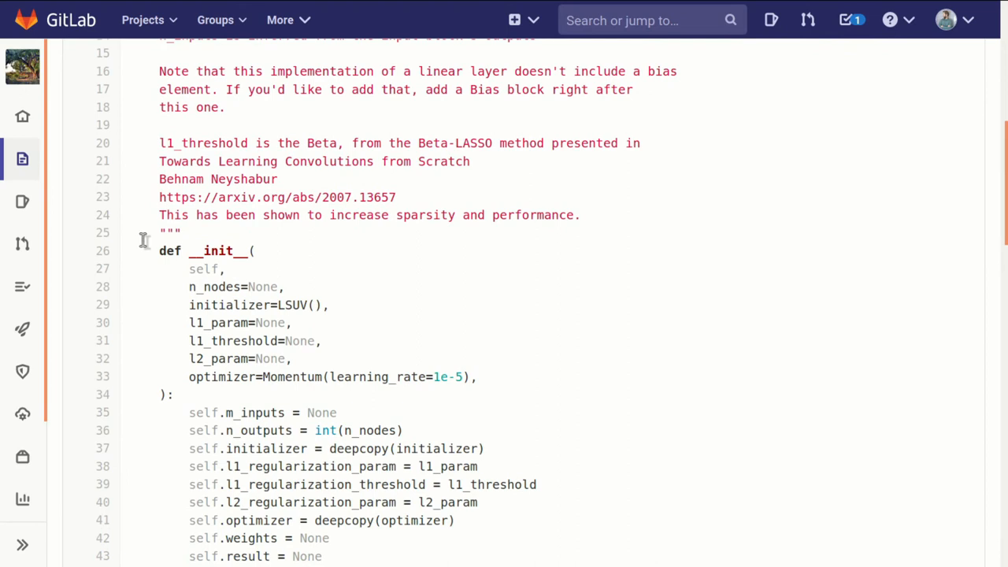
{"action": "mouse_move", "coordinate": [213, 323]}
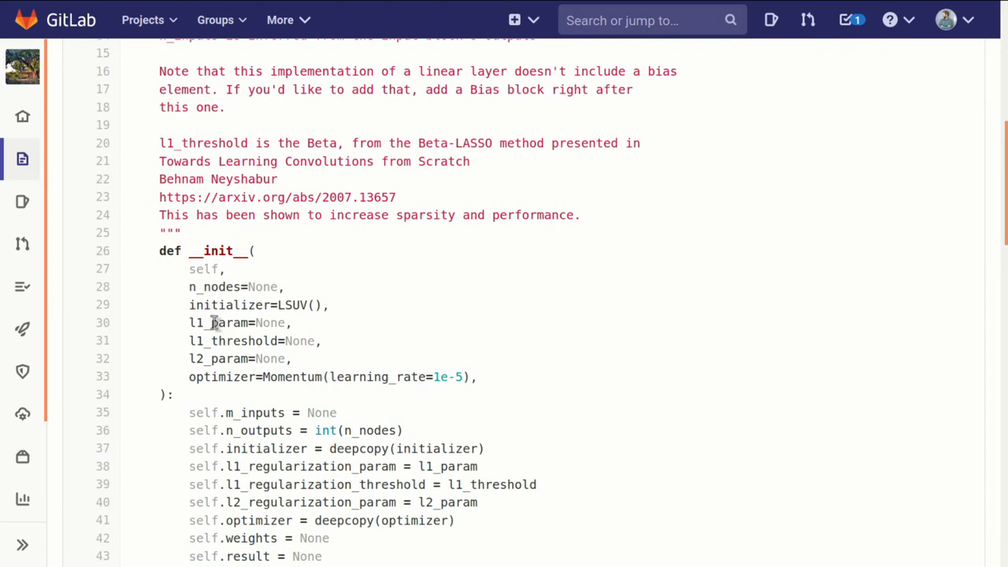
{"action": "mouse_move", "coordinate": [240, 397]}
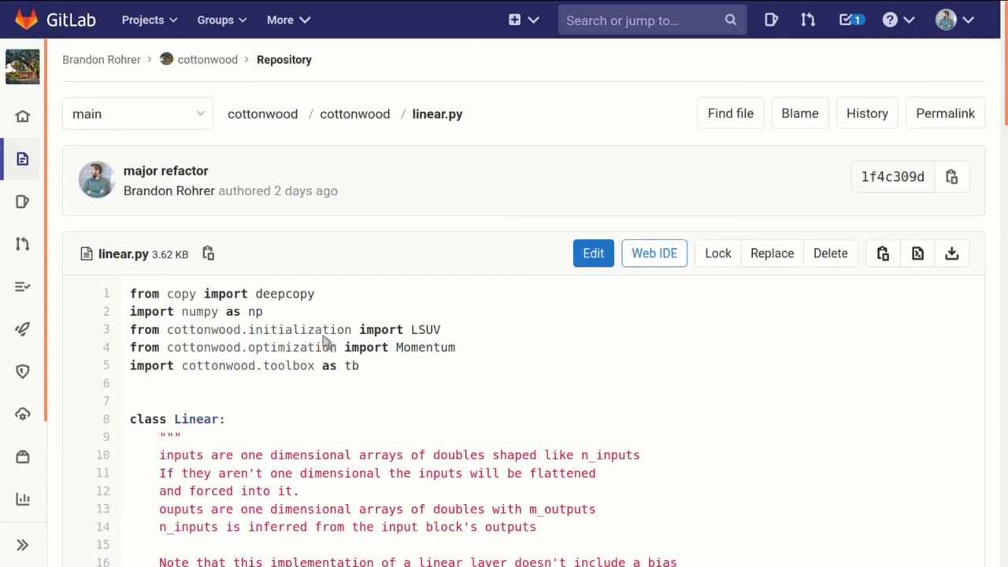
{"action": "mouse_move", "coordinate": [373, 143]}
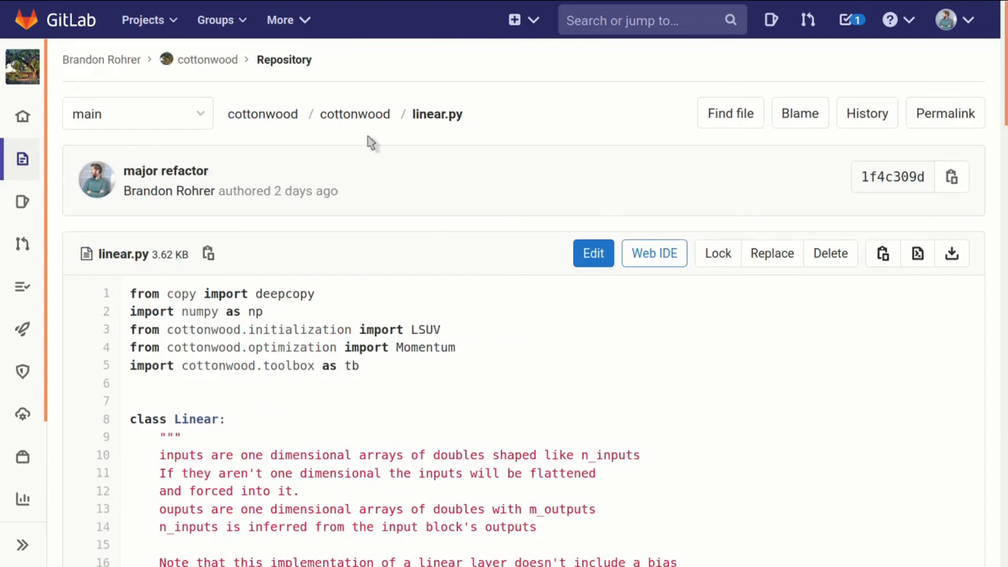
{"action": "mouse_move", "coordinate": [355, 113]}
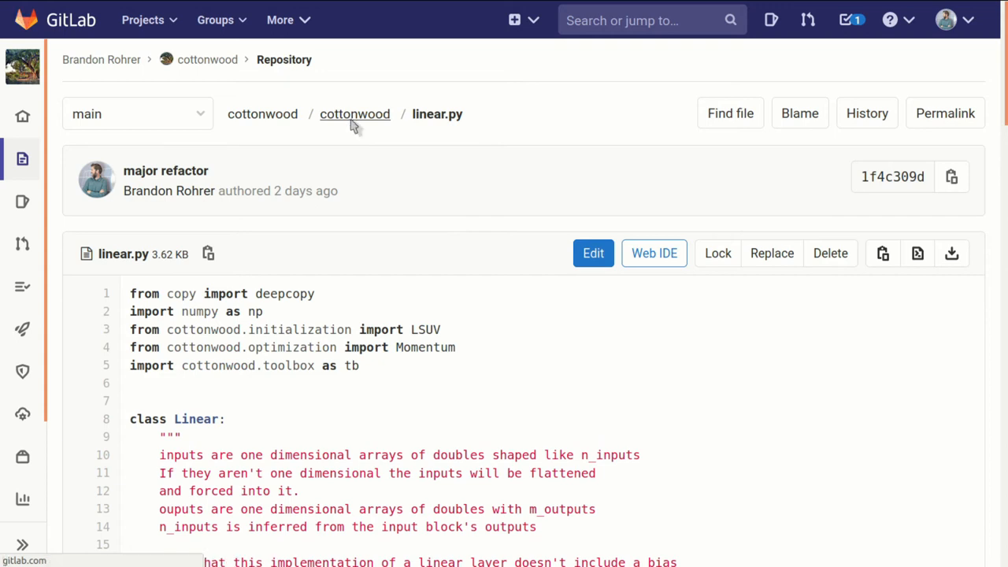
Go back to cottonwood, enter the experimental folder, and open sparsify.py.
{"action": "left_click", "coordinate": [354, 114]}
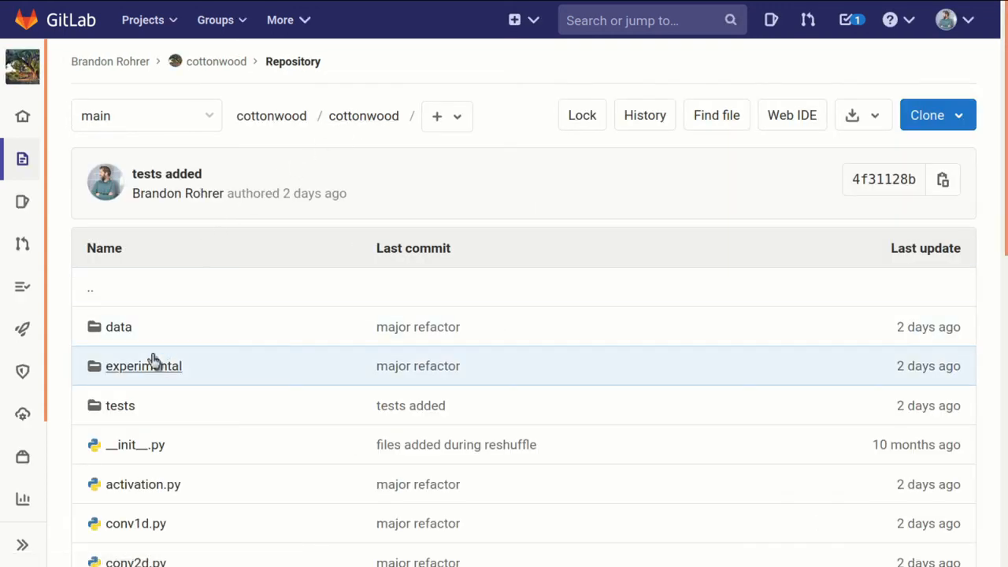
{"action": "left_click", "coordinate": [143, 365]}
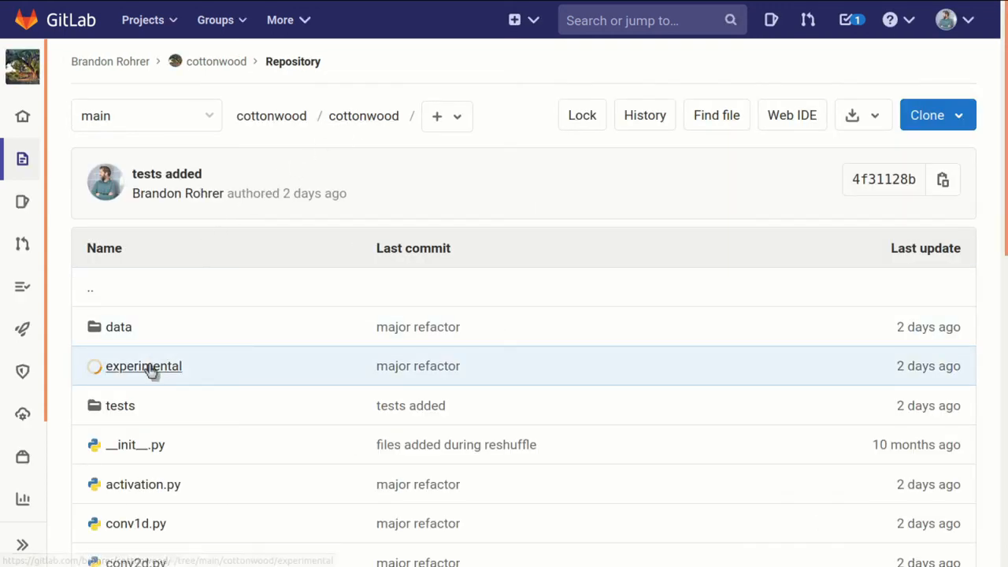
{"action": "left_click", "coordinate": [143, 365]}
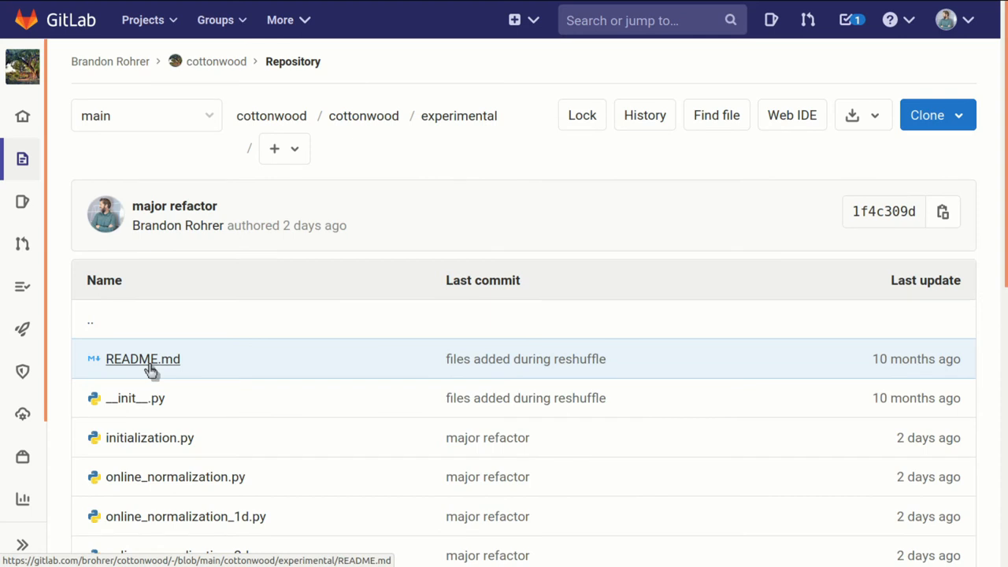
{"action": "scroll", "scroll_direction": "down", "scroll_amount": 3}
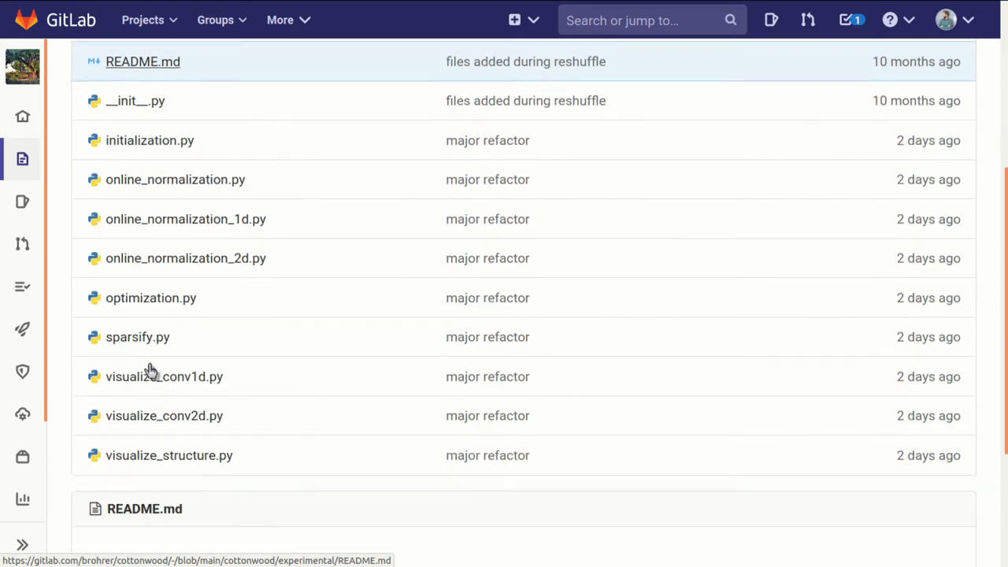
{"action": "scroll", "scroll_direction": "down", "scroll_amount": 3}
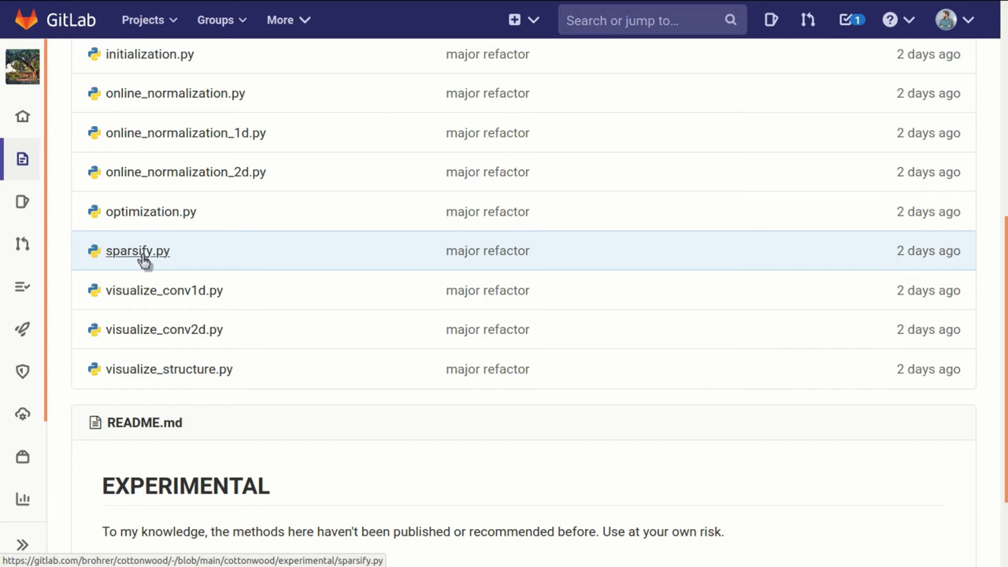
{"action": "left_click", "coordinate": [137, 251]}
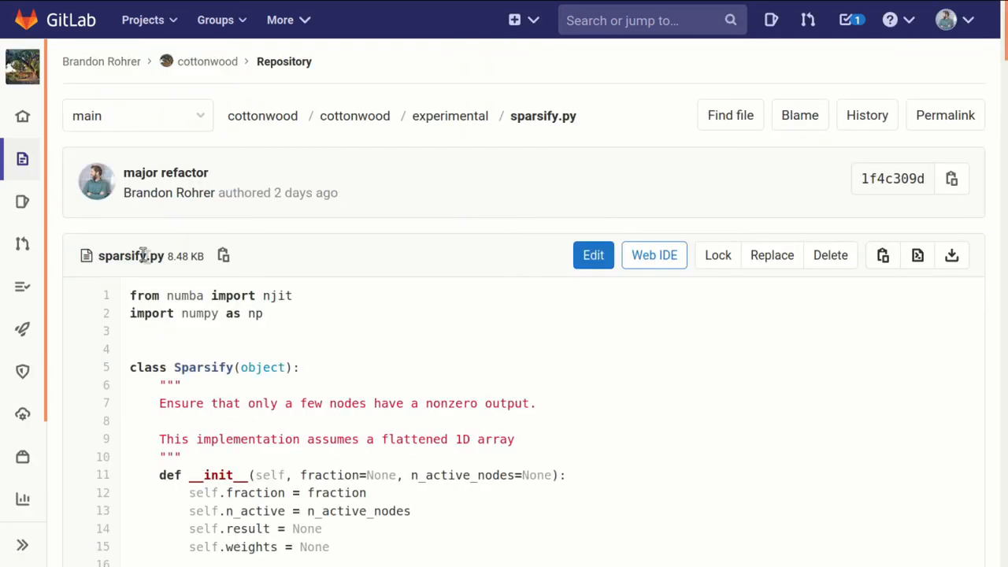
Read the Sparsify class through its initialize method, then return to the cottonwood folder.
{"action": "scroll", "scroll_direction": "down", "scroll_amount": 3}
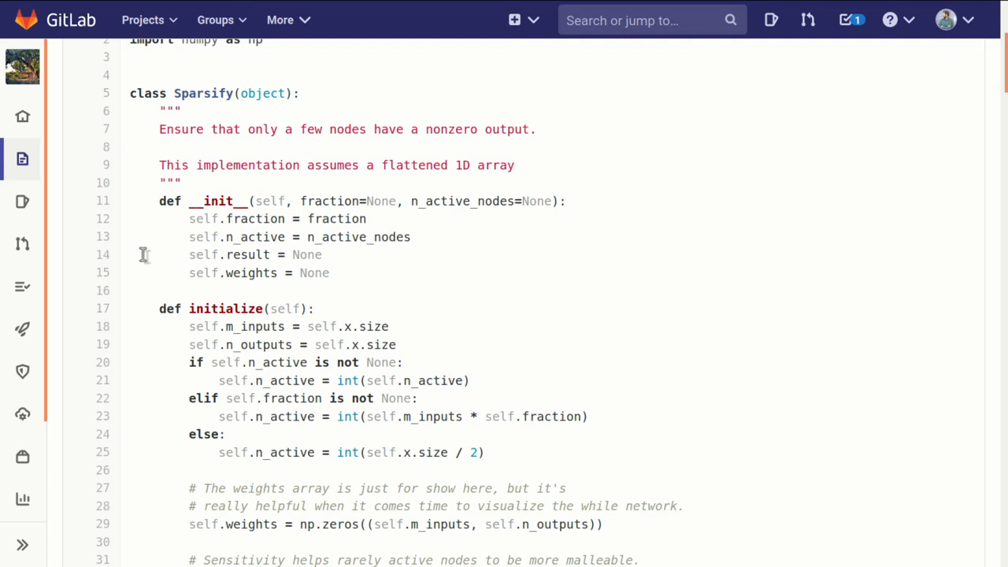
{"action": "mouse_move", "coordinate": [182, 215]}
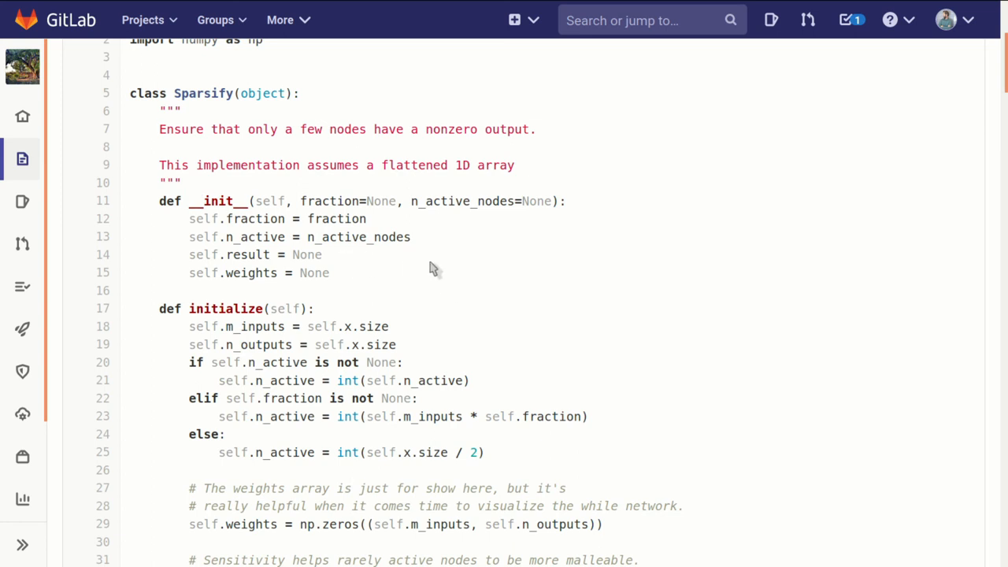
{"action": "mouse_move", "coordinate": [318, 166]}
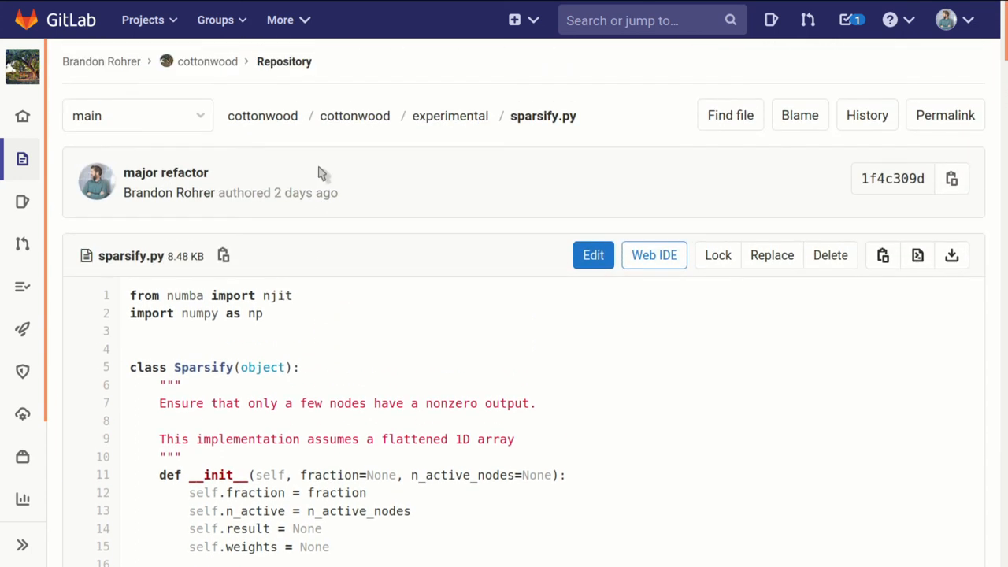
{"action": "mouse_move", "coordinate": [354, 115]}
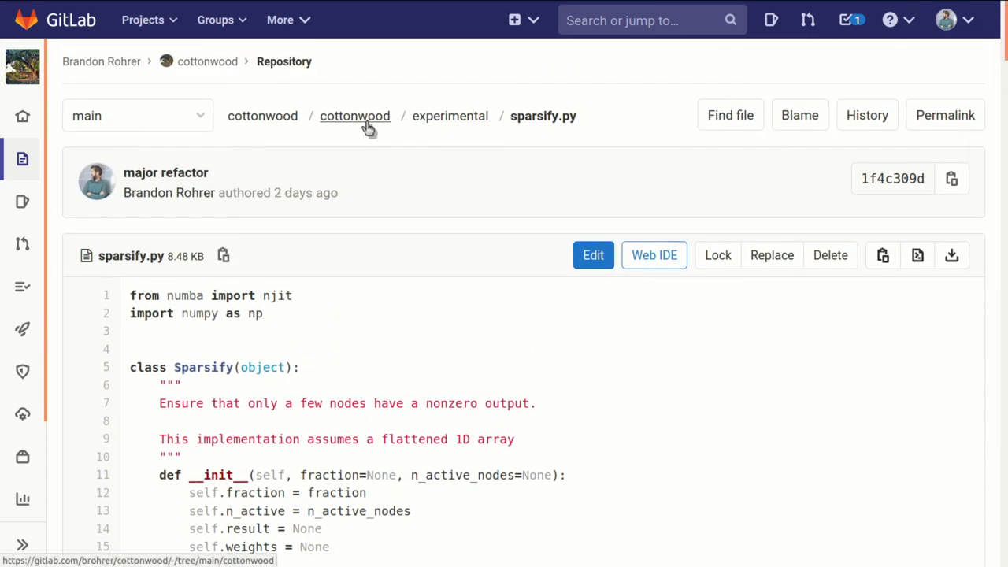
{"action": "left_click", "coordinate": [354, 116]}
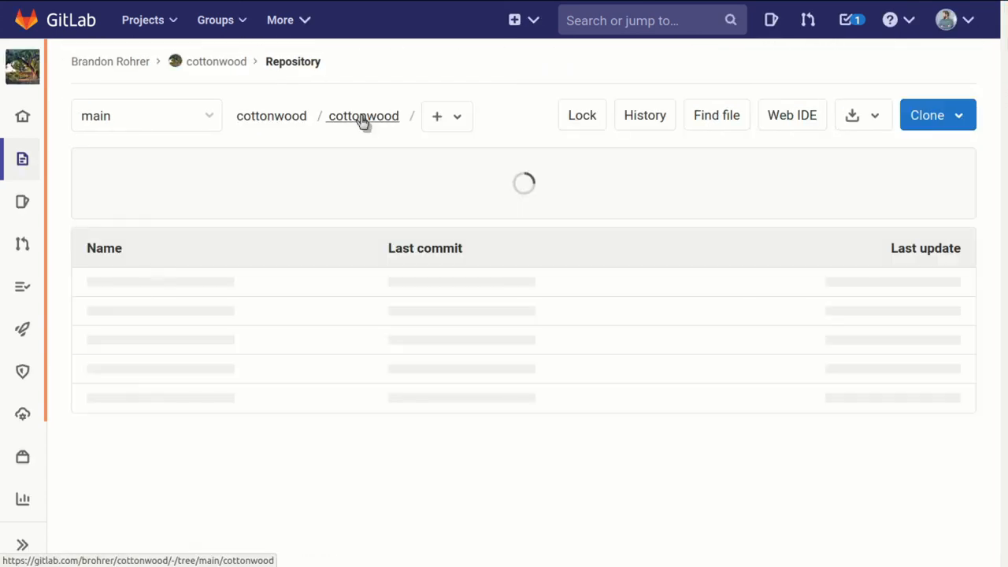